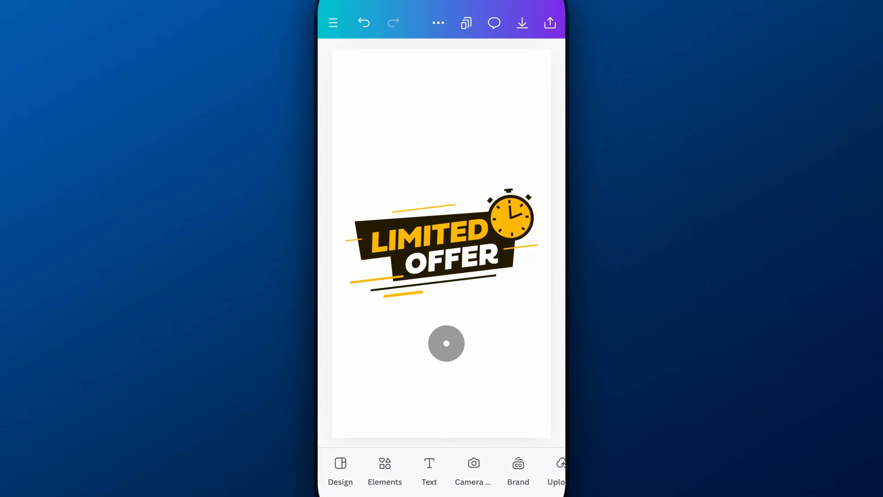
Browse Resize's suggested sizes and Custom size, returning to the main resize list
click(466, 22)
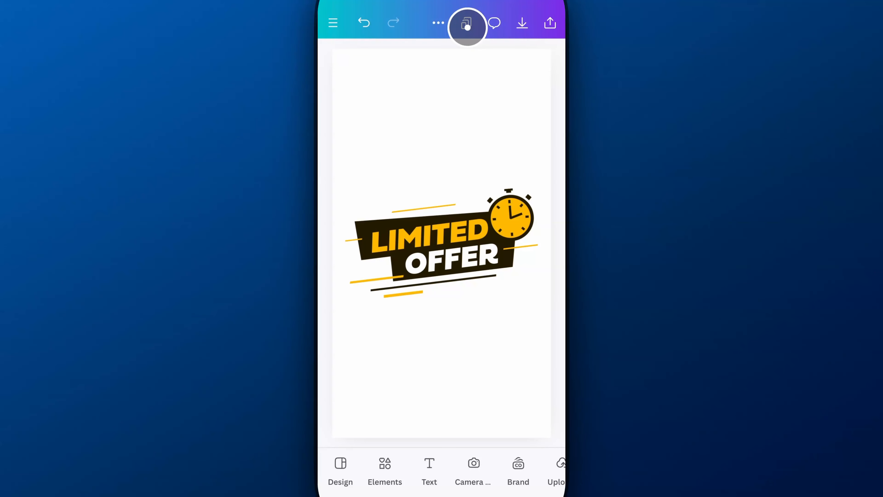
click(467, 23)
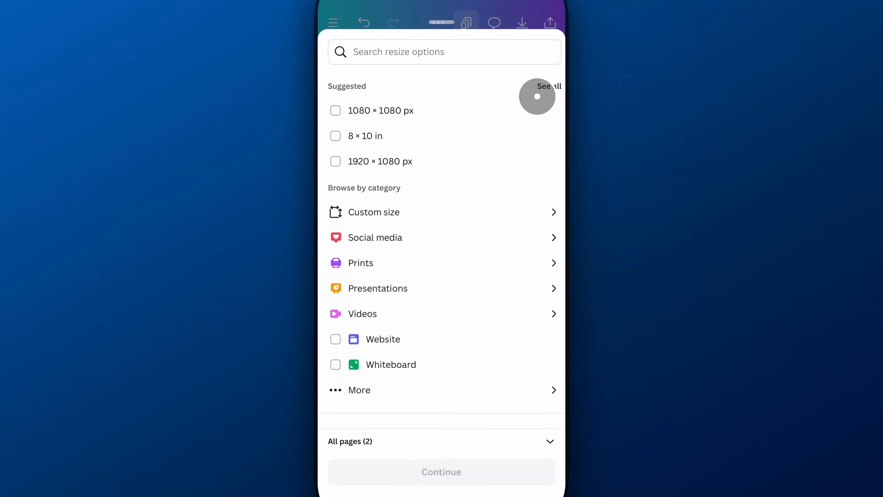
click(536, 86)
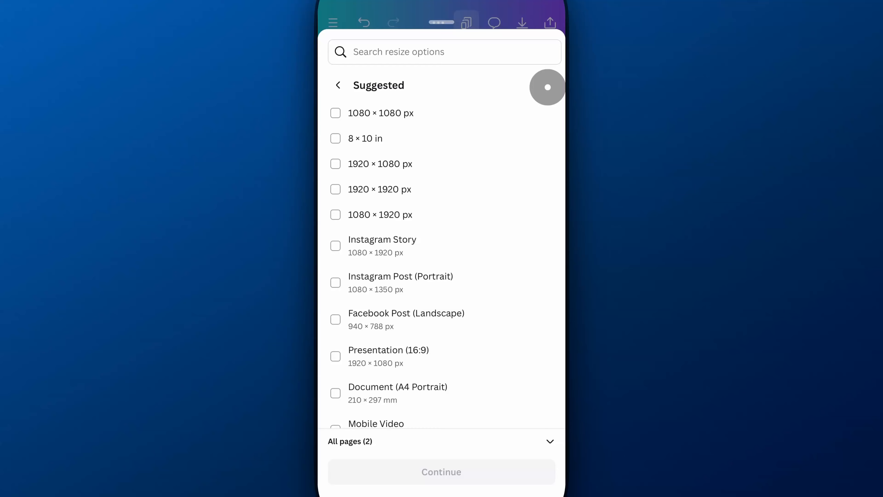
mouse_move(423, 273)
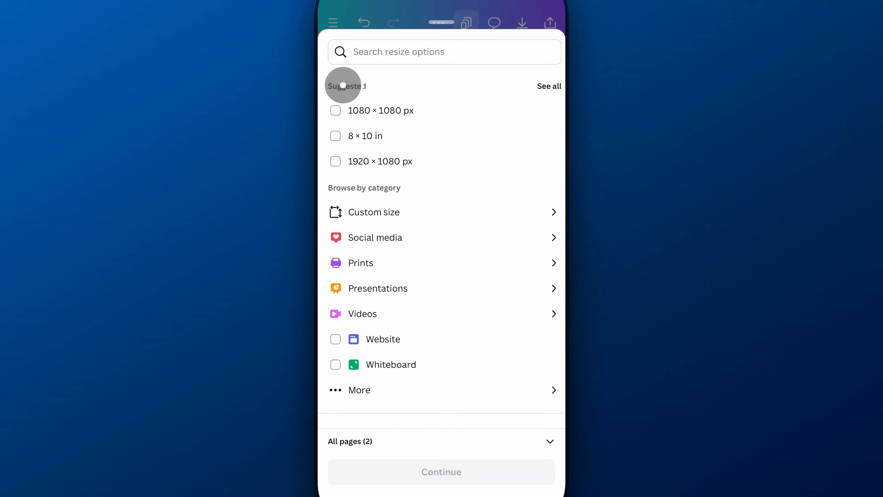
click(374, 212)
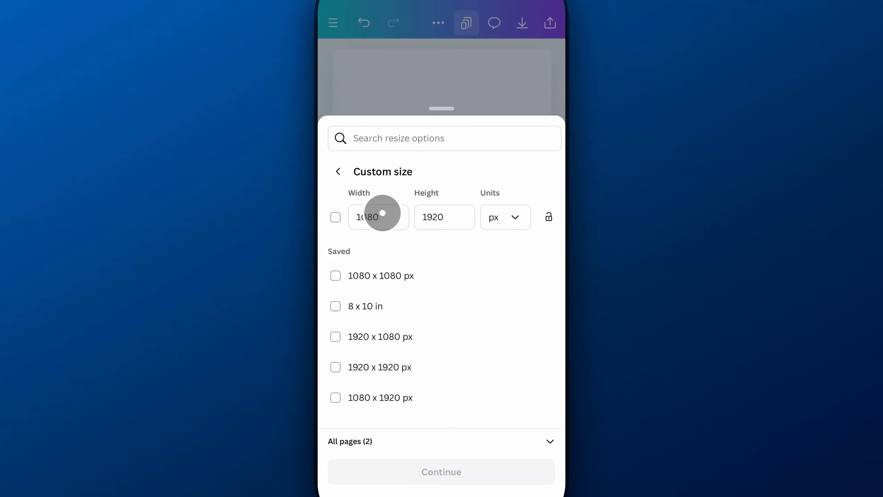
click(338, 172)
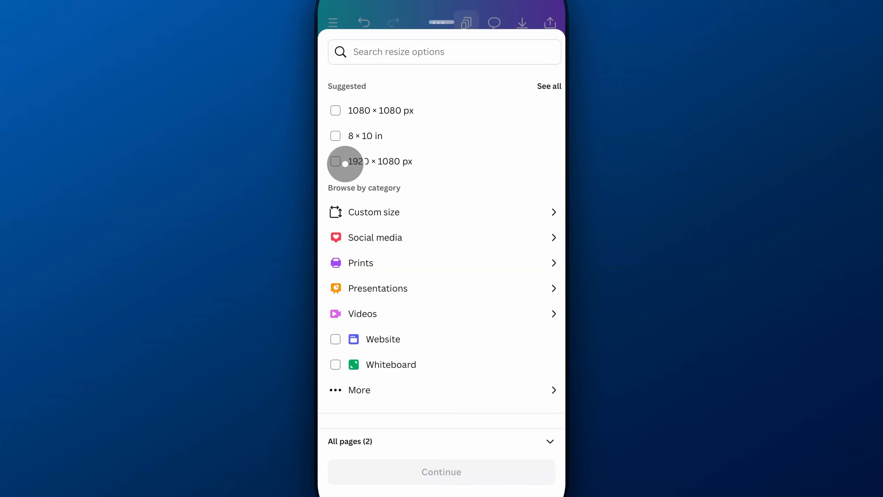
Choose the 1920 × 1080 px size and limit it to Page 2 only
click(336, 161)
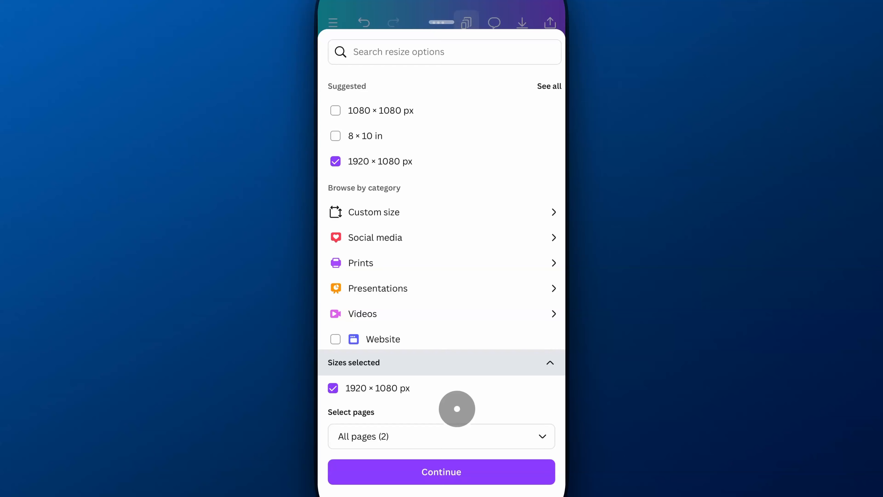
mouse_move(460, 433)
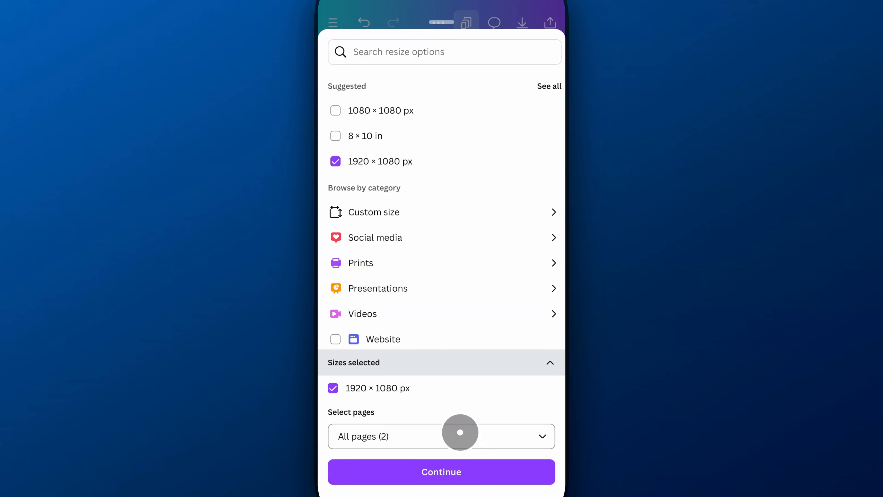
click(441, 437)
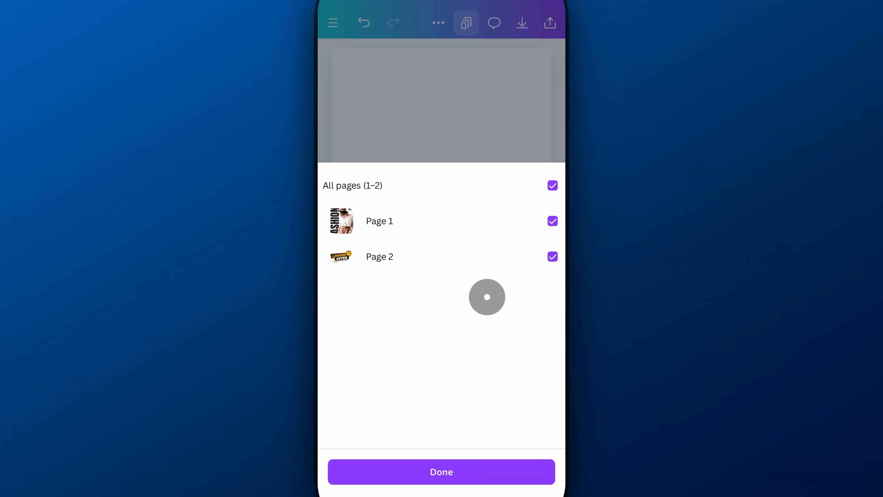
click(552, 186)
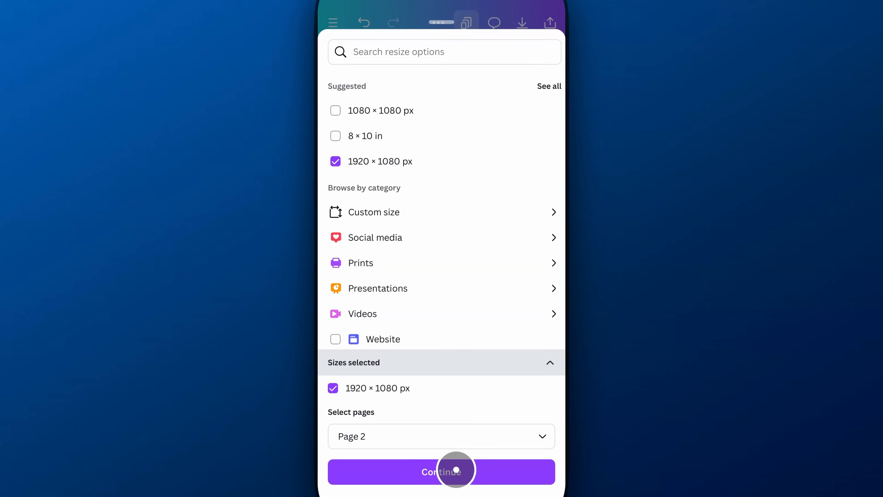
Continue through the preview and Copy & resize into a 1920 × 1080 landscape page
click(441, 472)
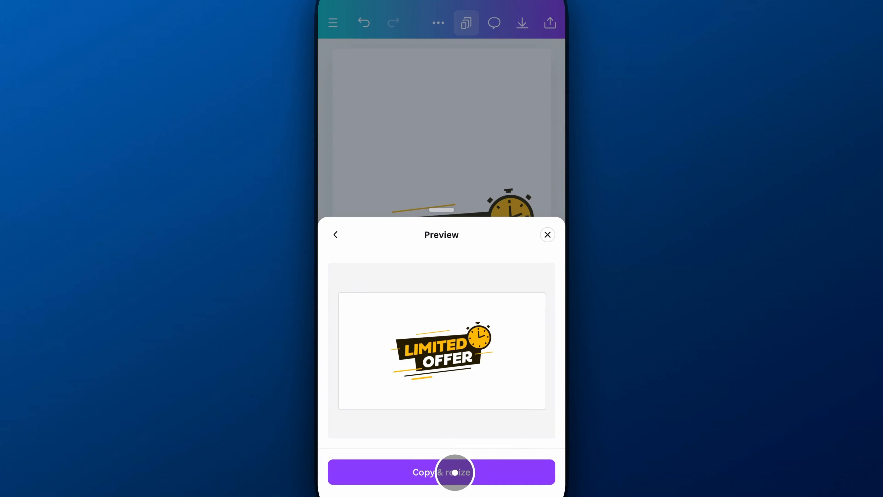
click(441, 472)
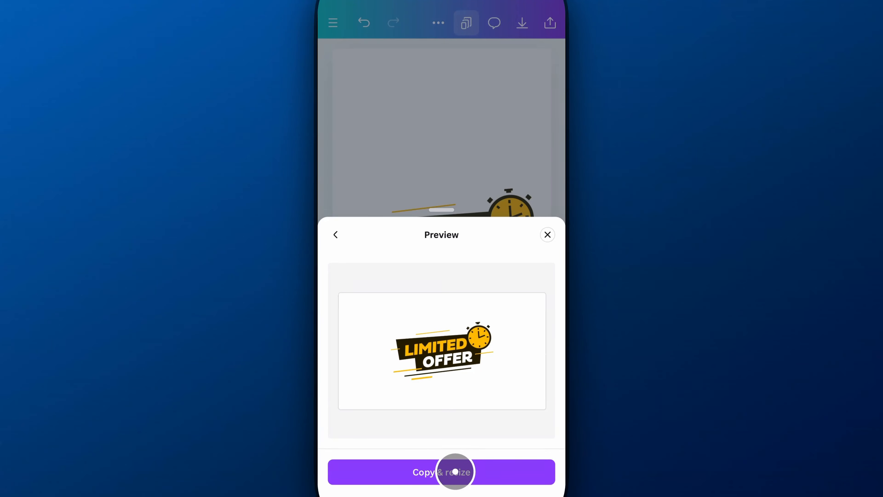
click(441, 472)
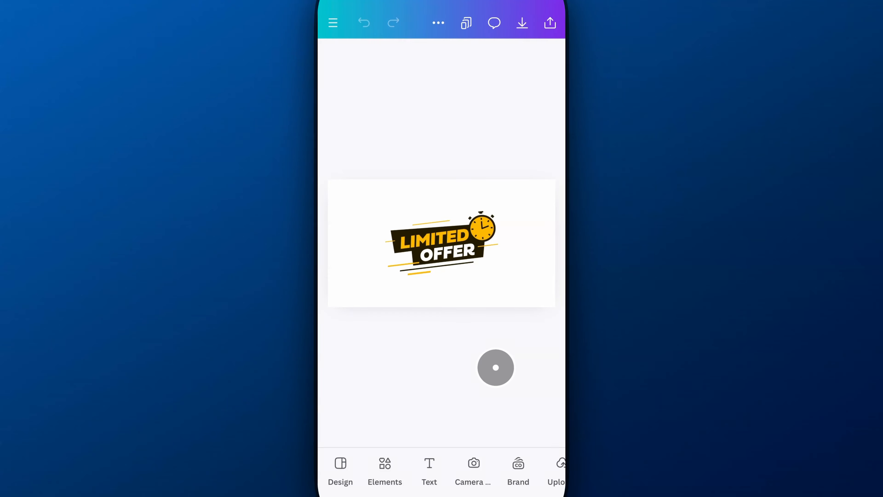
Scale up the LIMITED OFFER graphic by its corner handle to fill more of the page
click(441, 242)
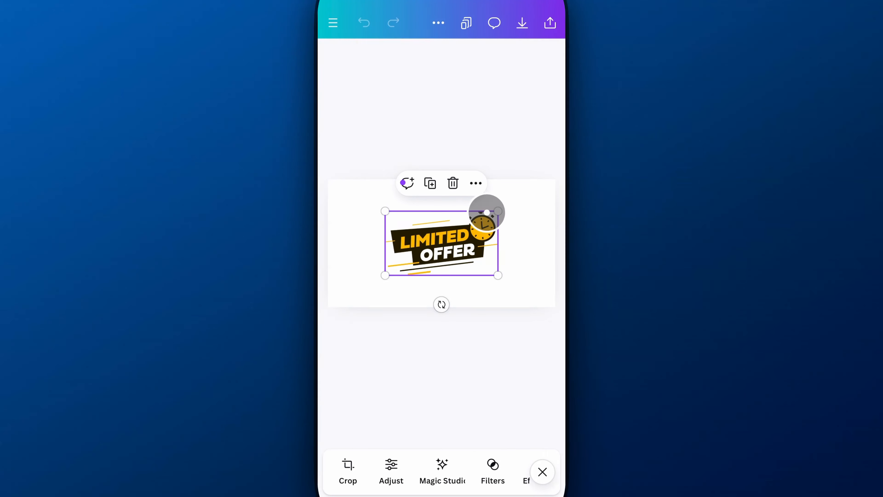
drag(497, 212, 524, 197)
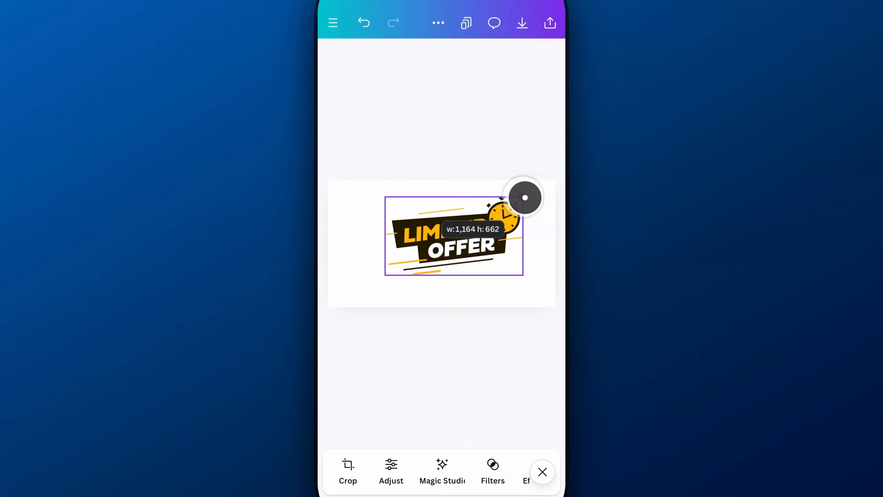
drag(524, 197, 387, 276)
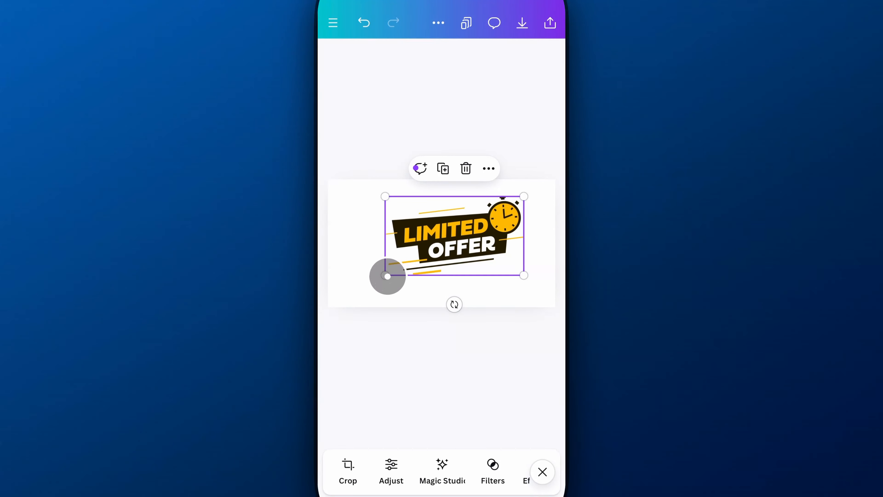